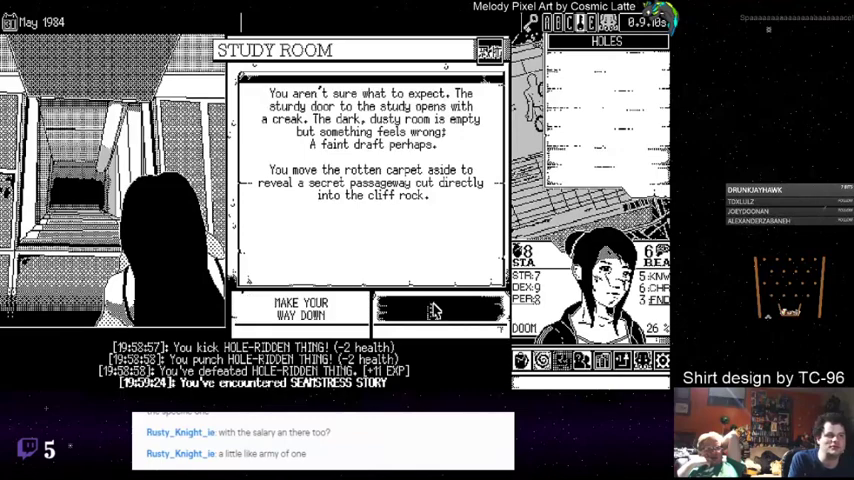
Descend the secret passageway from the study into the underground chamber by the sea.
click(440, 310)
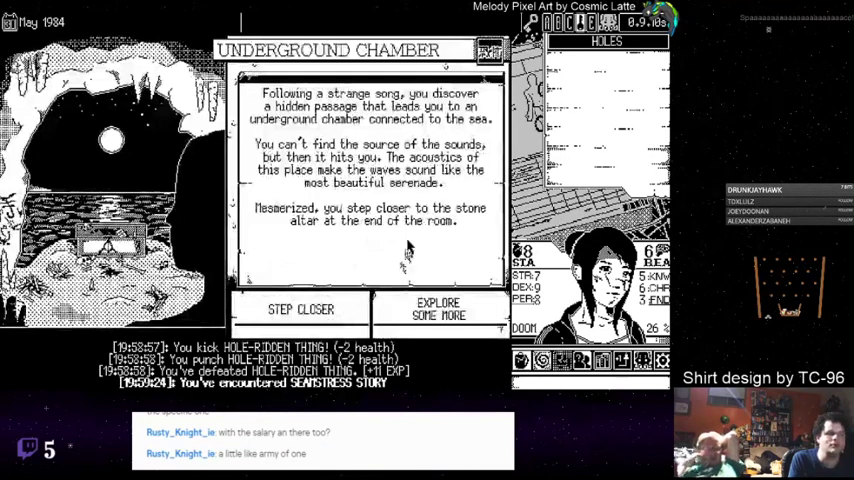
mouse_move(408, 237)
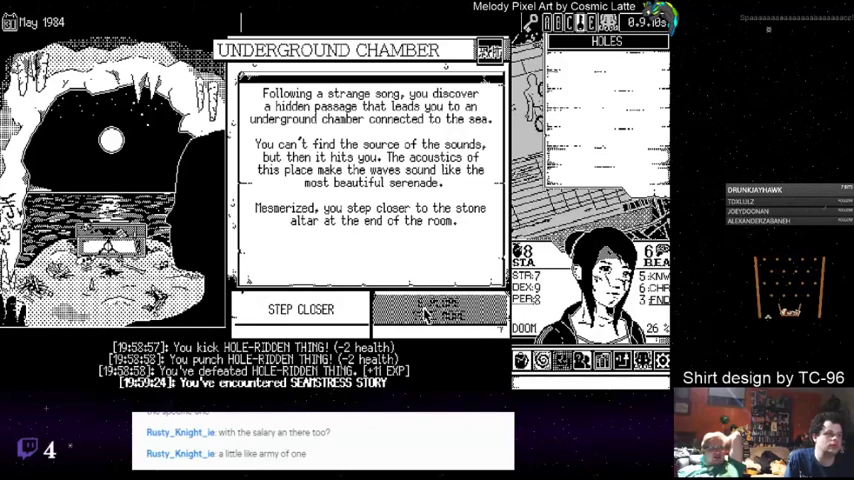
click(300, 308)
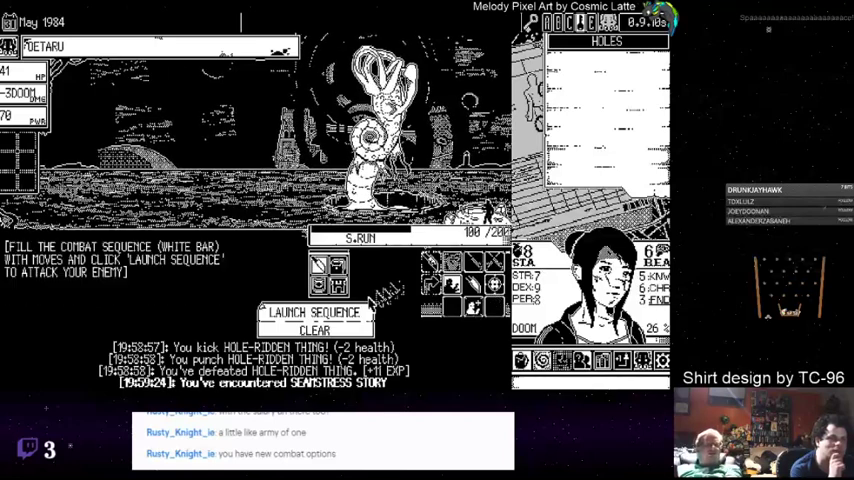
Queue two PREP moves, then launch the sequence to flee OETARU.
click(315, 312)
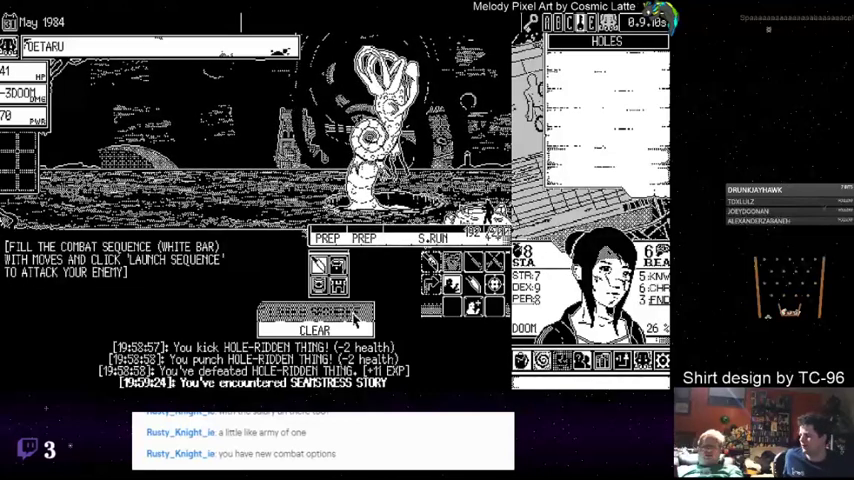
click(314, 315)
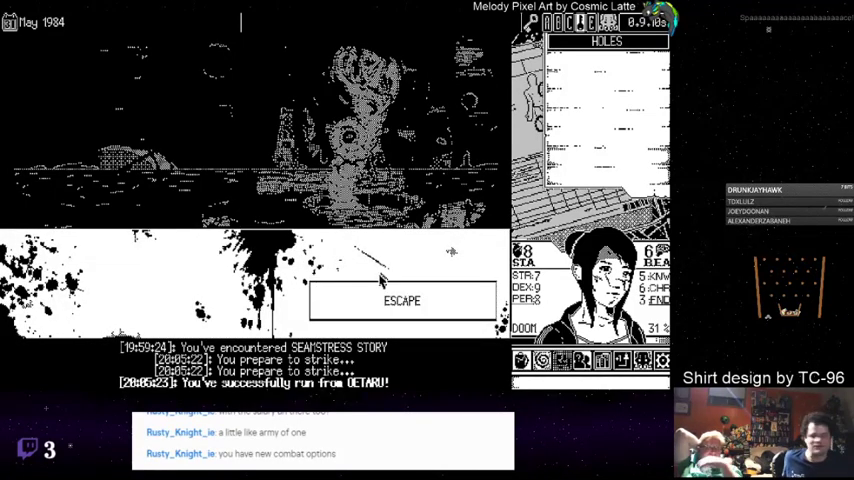
Confirm the escape to reveal The Inner Coil outcome text.
click(401, 300)
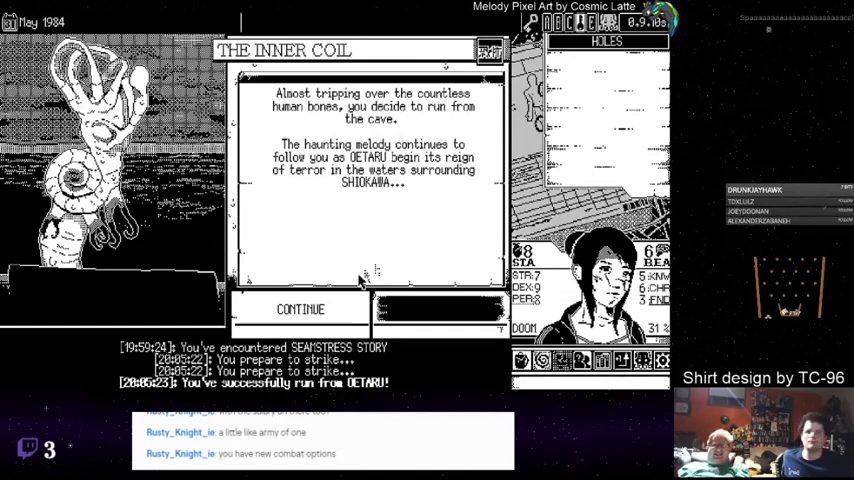
Continue past The Inner Coil ending back to the town map.
click(302, 308)
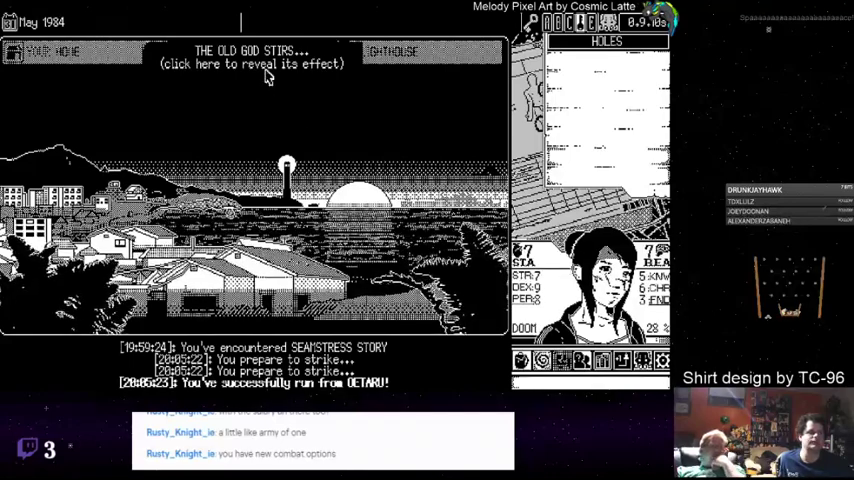
Check the Old God notice, then travel to the lighthouse and find its five-padlock door.
click(253, 63)
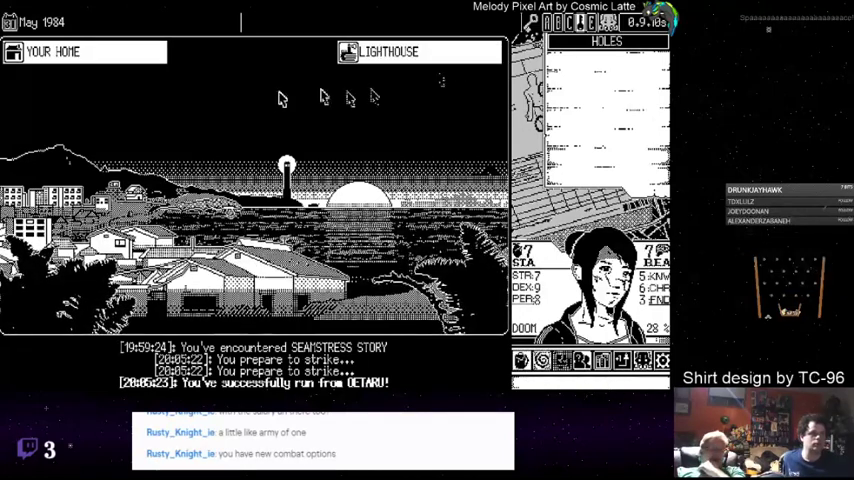
click(388, 51)
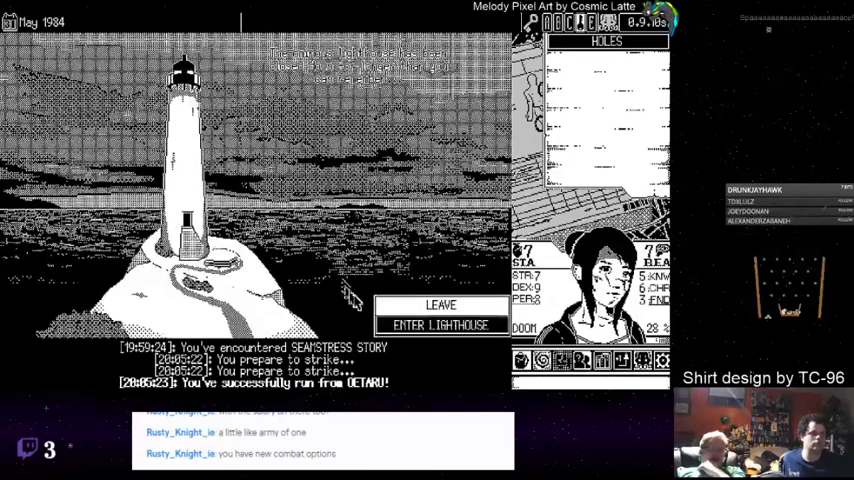
click(440, 325)
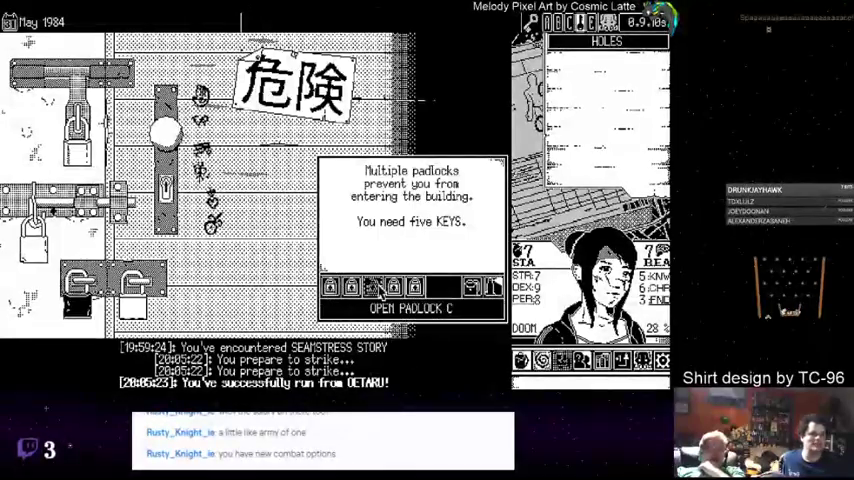
Unlock padlock C with a key and retry the lighthouse door.
click(410, 307)
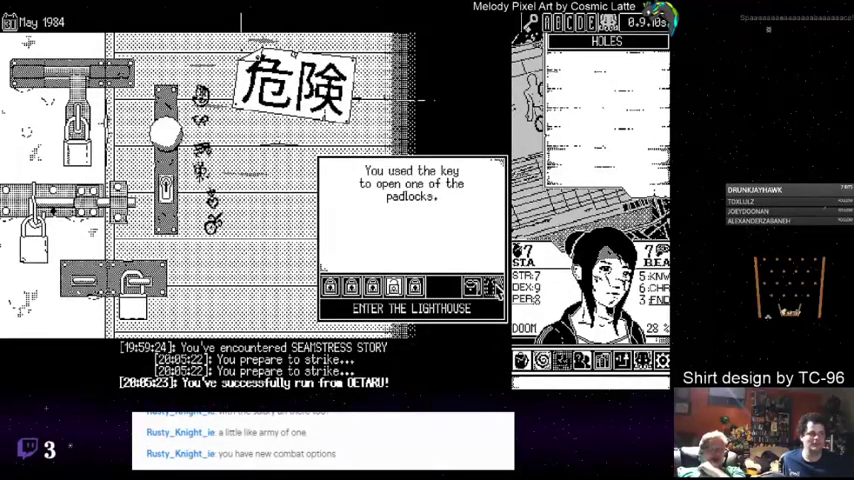
click(411, 308)
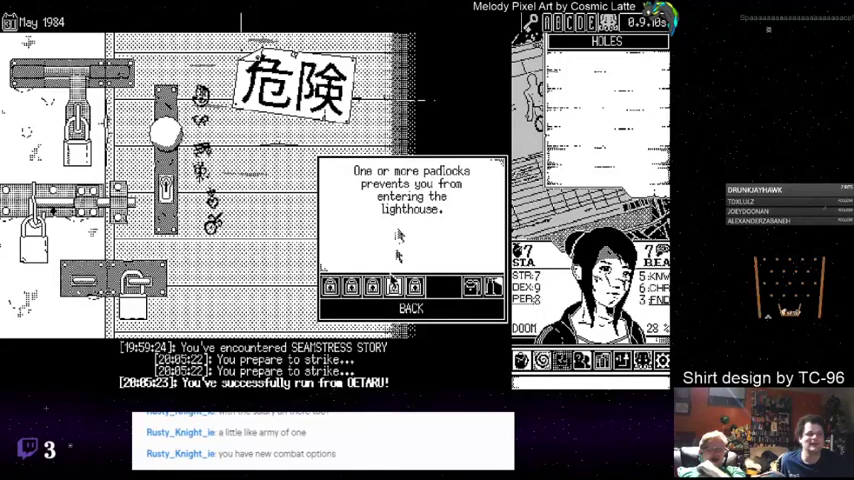
Leave the lighthouse and go home to find a small key in the mailbox.
click(411, 307)
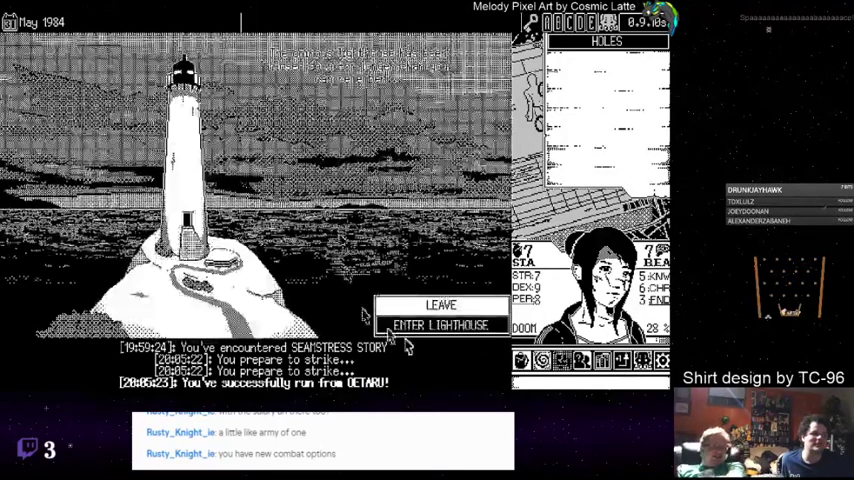
click(440, 325)
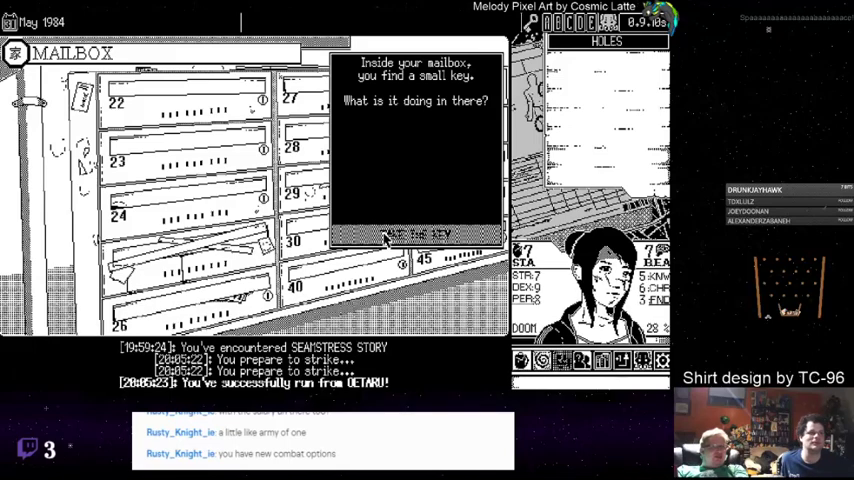
Take the small key from the mailbox and start the shower scene.
click(420, 233)
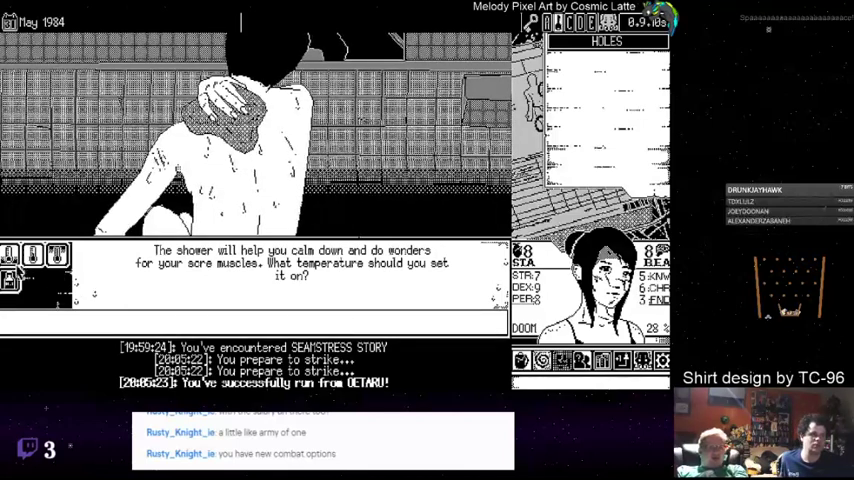
Choose hot water for the shower, gaining +1 stamina.
click(56, 255)
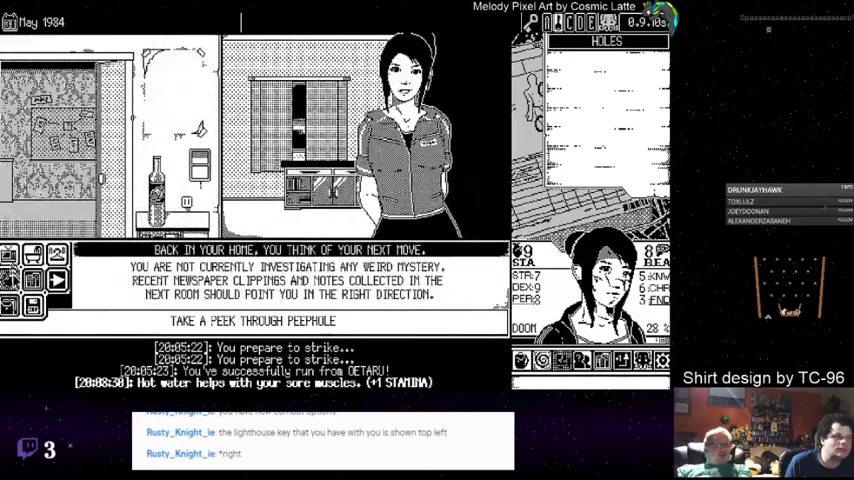
Sleep until the next day, then open the mystery clue board.
click(256, 321)
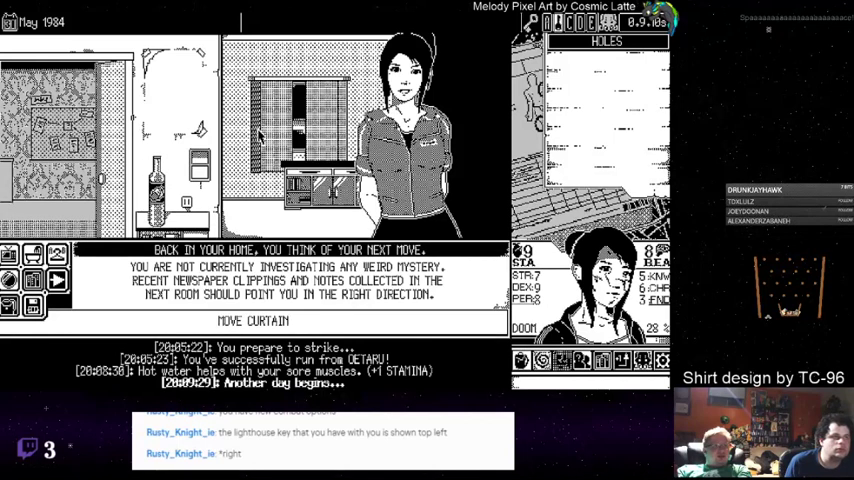
click(253, 321)
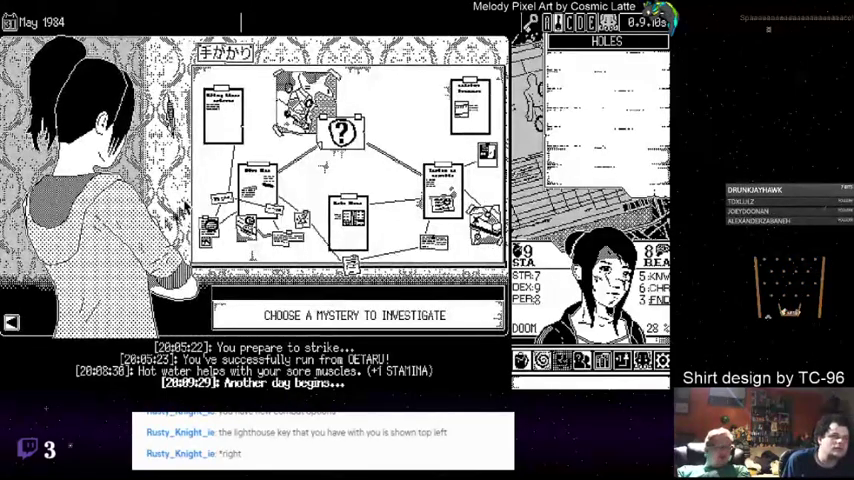
Pick the mystery card whose intro letter holds a bus ticket.
click(221, 115)
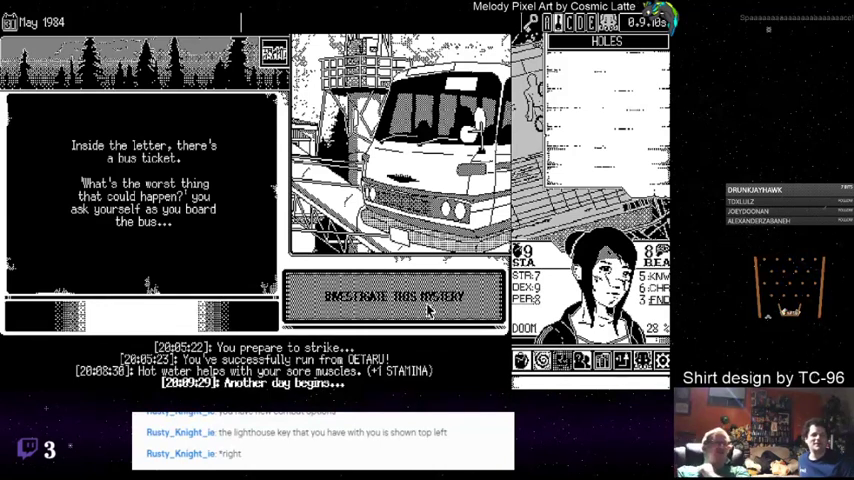
Begin the Fear Festival mystery and read past the Day One village arrival.
click(393, 296)
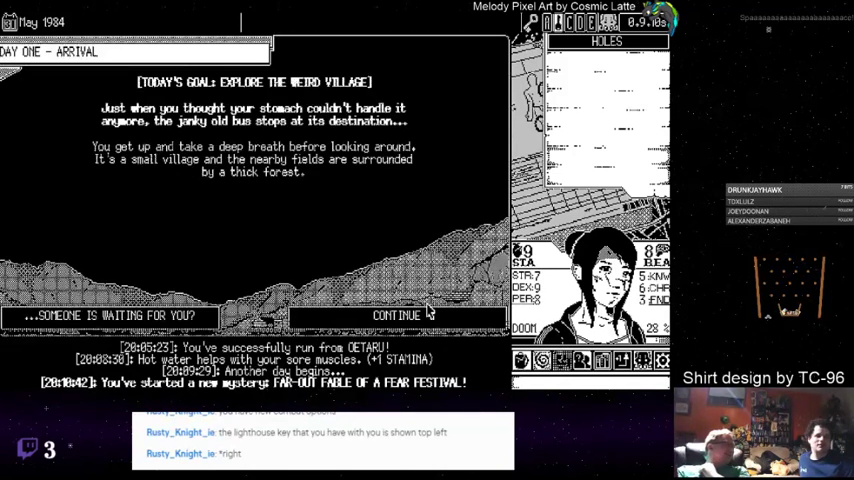
mouse_move(363, 244)
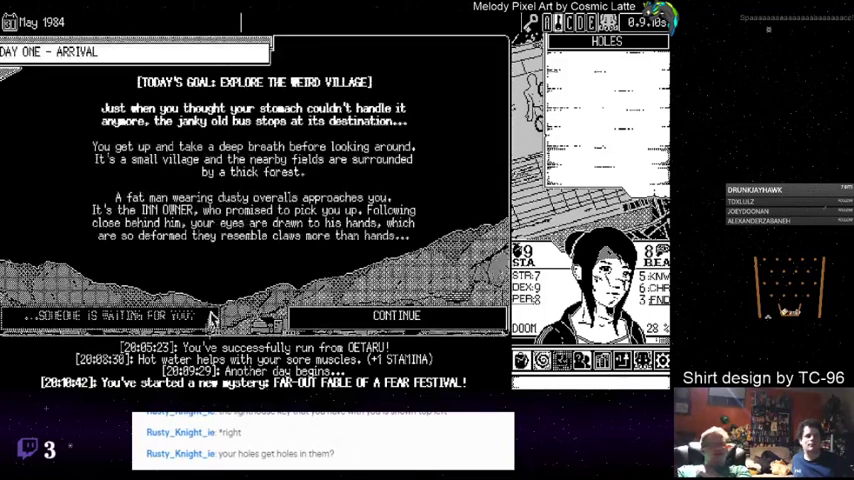
mouse_move(268, 273)
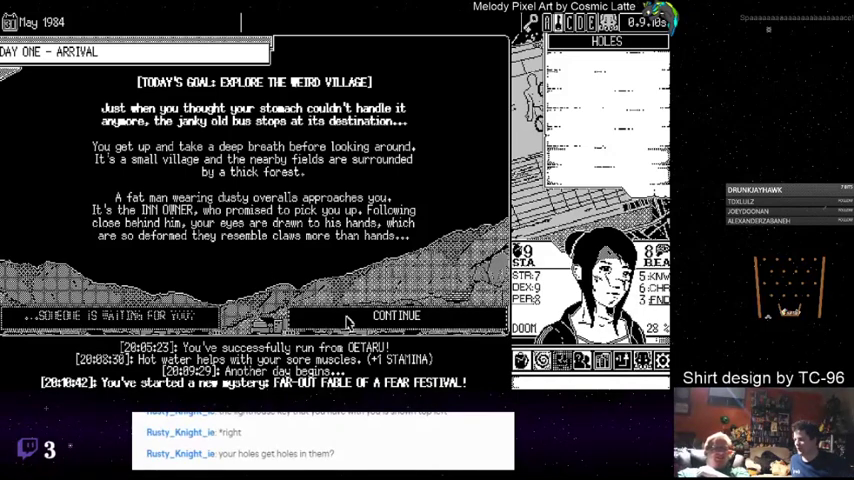
click(396, 315)
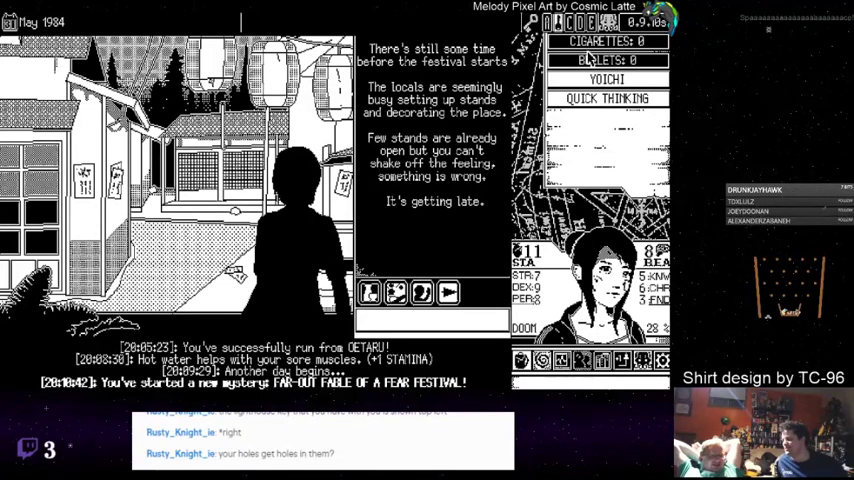
mouse_move(470, 260)
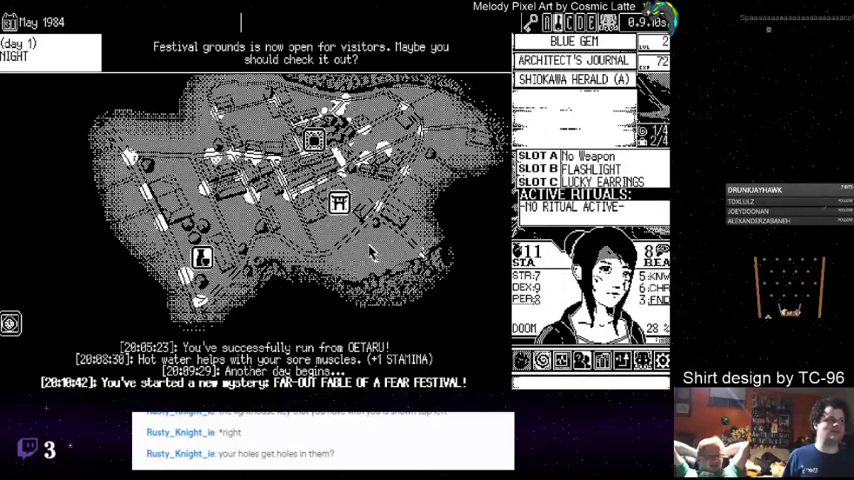
mouse_move(345, 228)
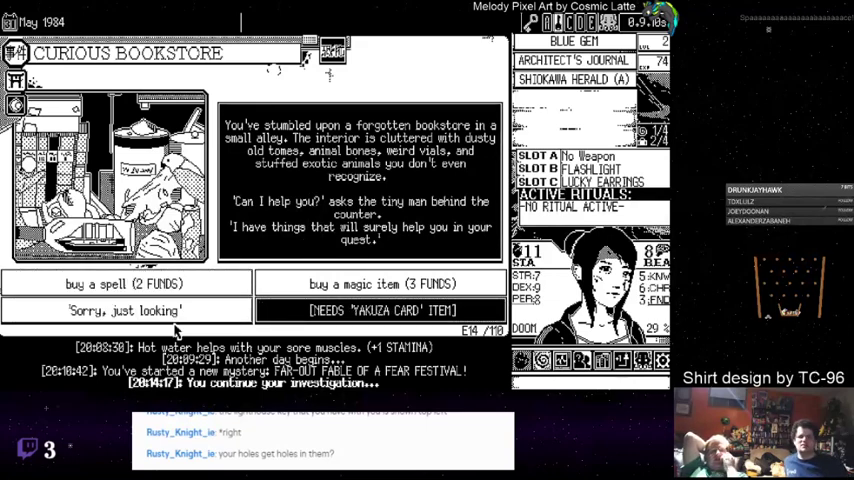
Investigate a town map location, triggering the Curious Bookstore event and reaching Day Two.
click(126, 310)
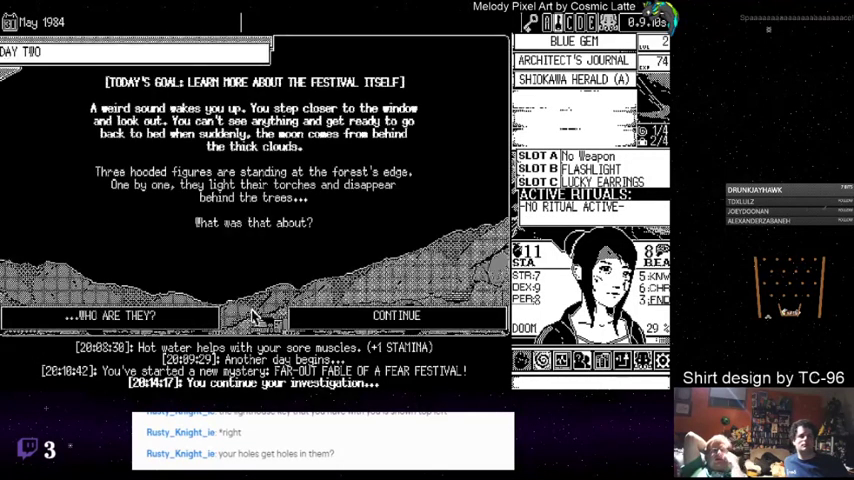
mouse_move(338, 230)
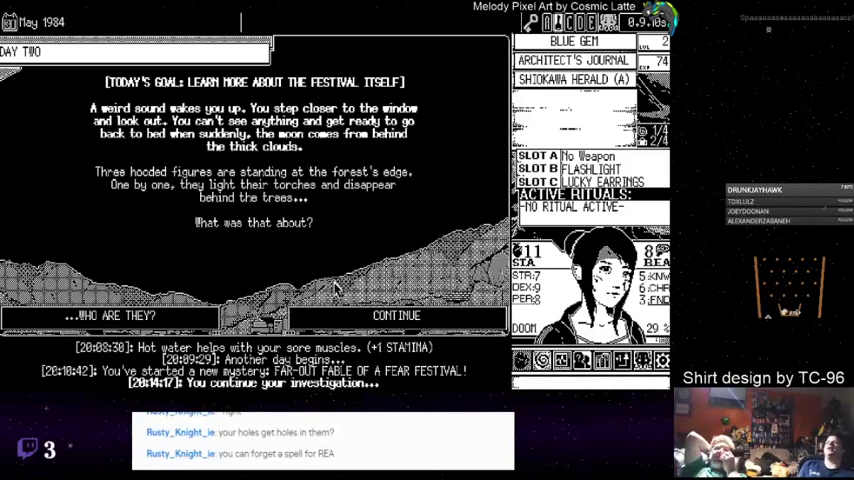
mouse_move(168, 288)
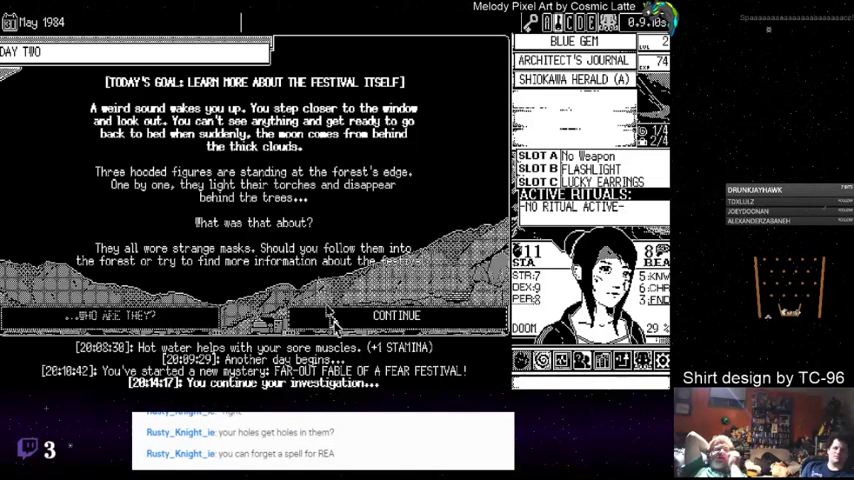
Read the Day Two intro about the masked hooded figures and continue.
click(396, 315)
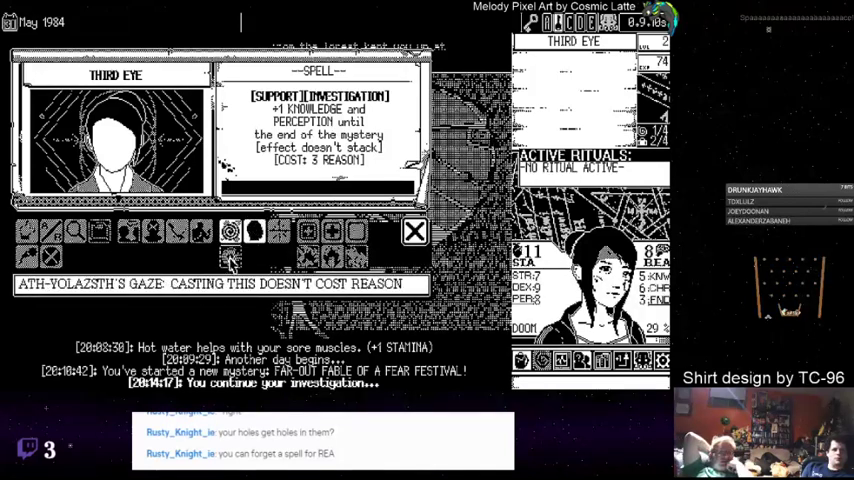
Forget an old spell for +1 Reason, learn Third Eye, and close the spell panel.
click(414, 231)
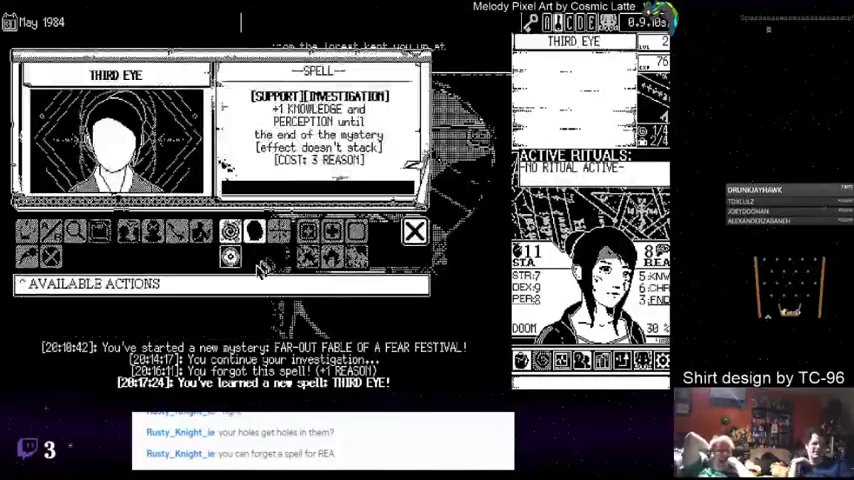
click(414, 232)
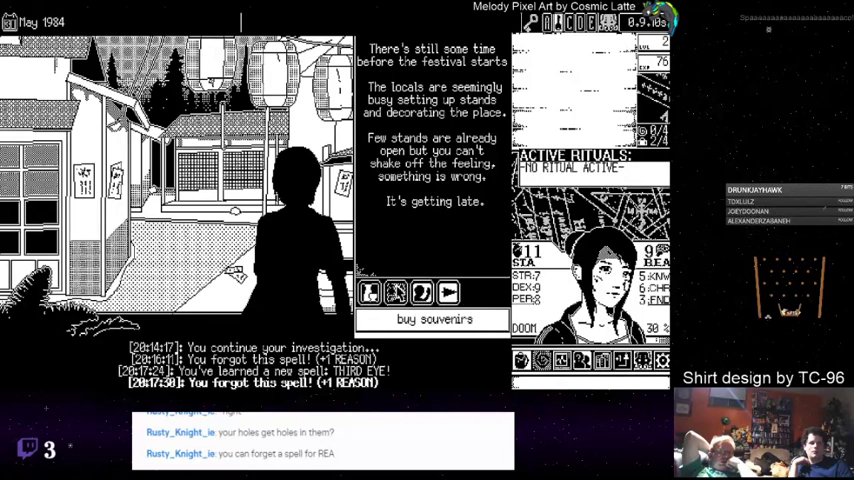
Buy souvenirs at the festival stands and resolve the Street Vendor encounter.
click(369, 292)
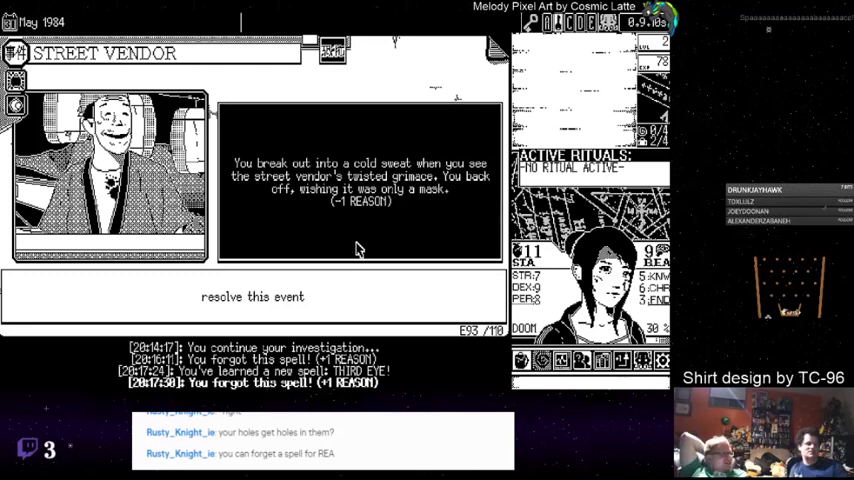
click(253, 296)
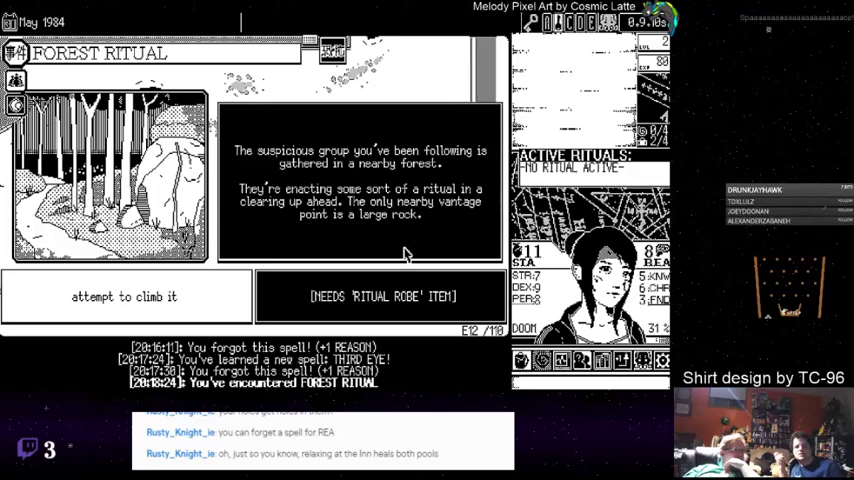
Attempt to climb the large rock at the Forest Ritual, reaching Day Three.
click(126, 296)
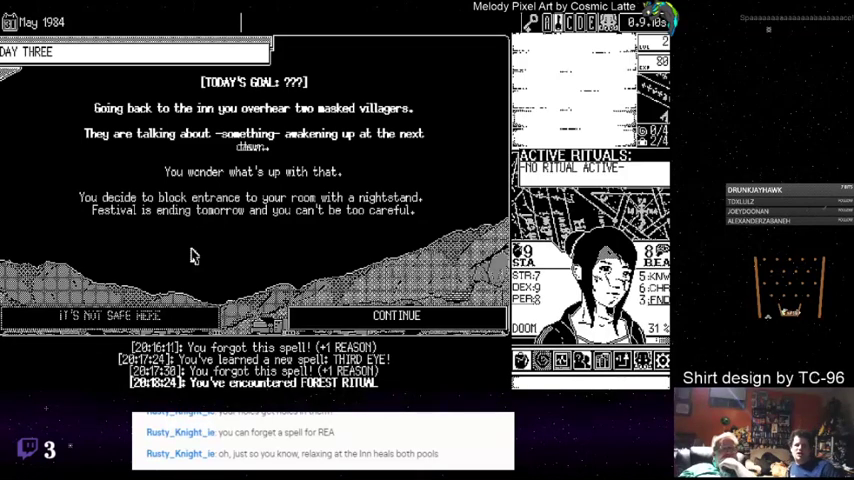
Enter Day Three, relax at the inn's hot spring for +2 stamina, and resolve it.
click(397, 315)
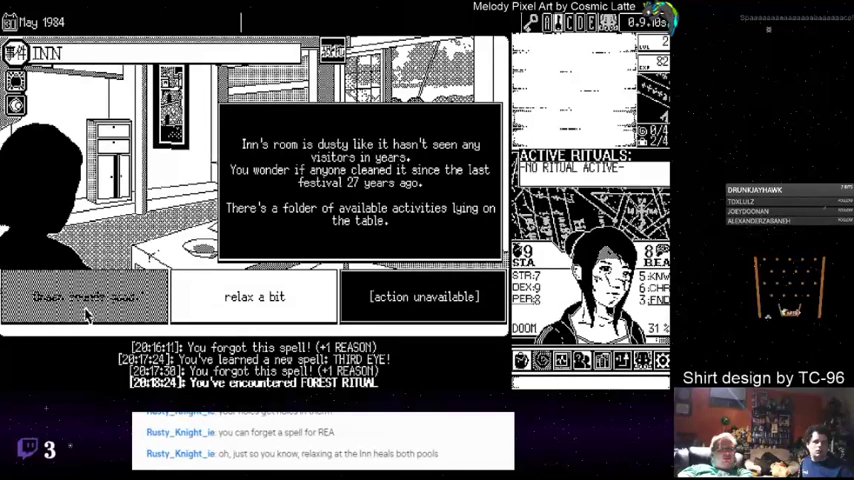
click(254, 296)
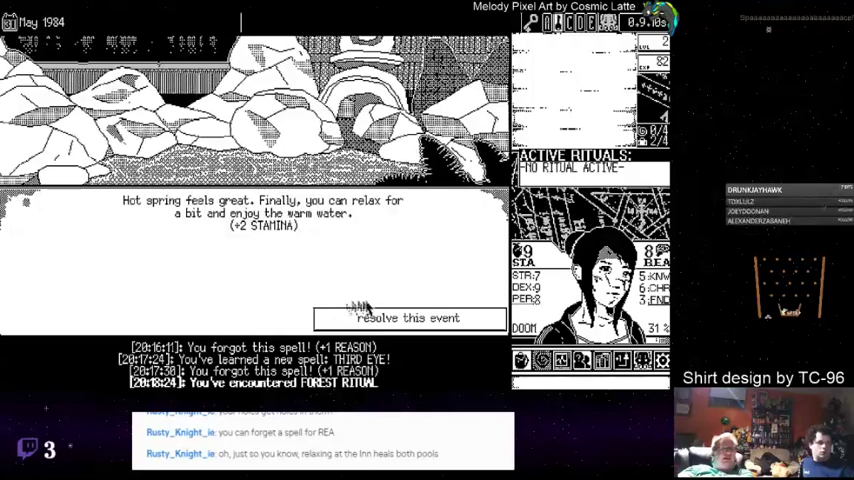
click(410, 318)
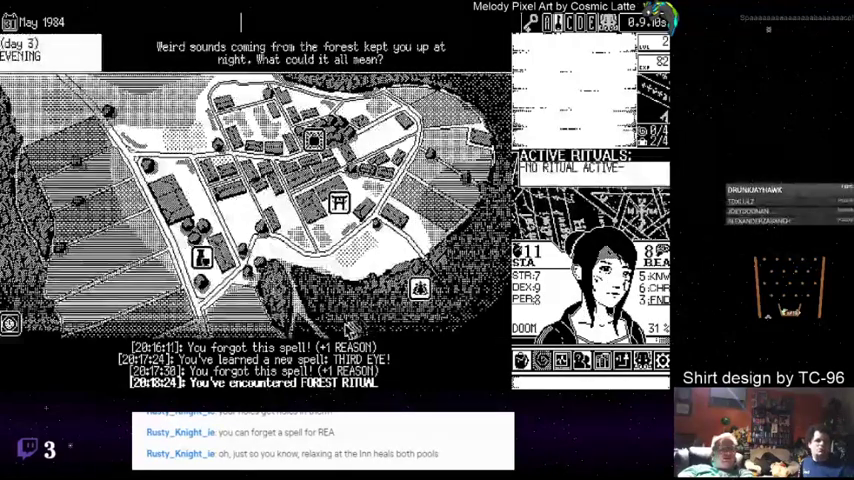